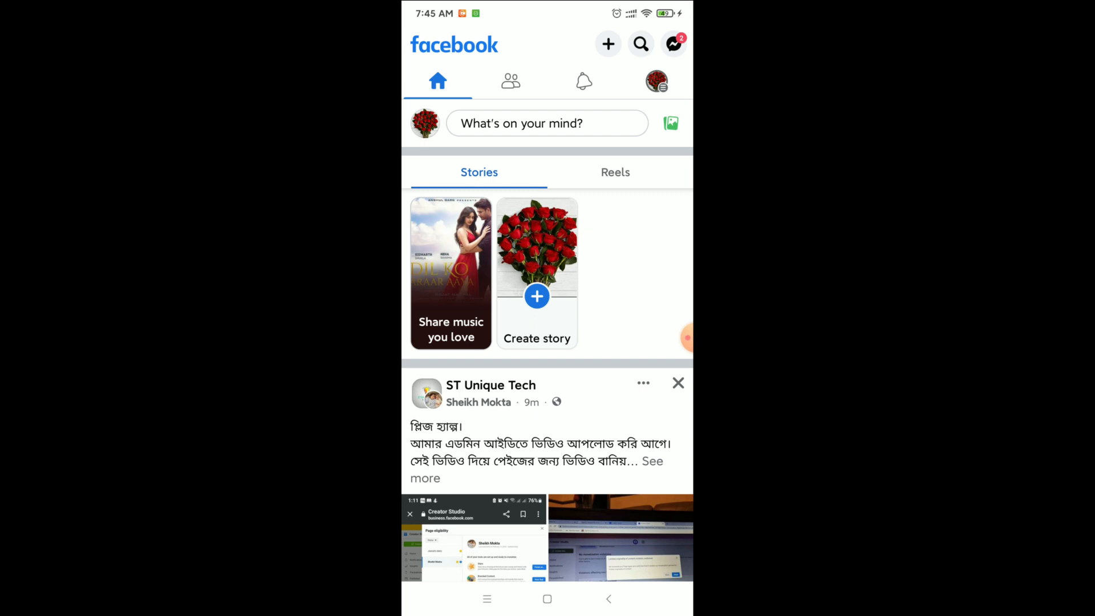
- Leave the news feed for the Menu page listing the account and shortcut categories
{"action": "left_click", "coordinate": [655, 81]}
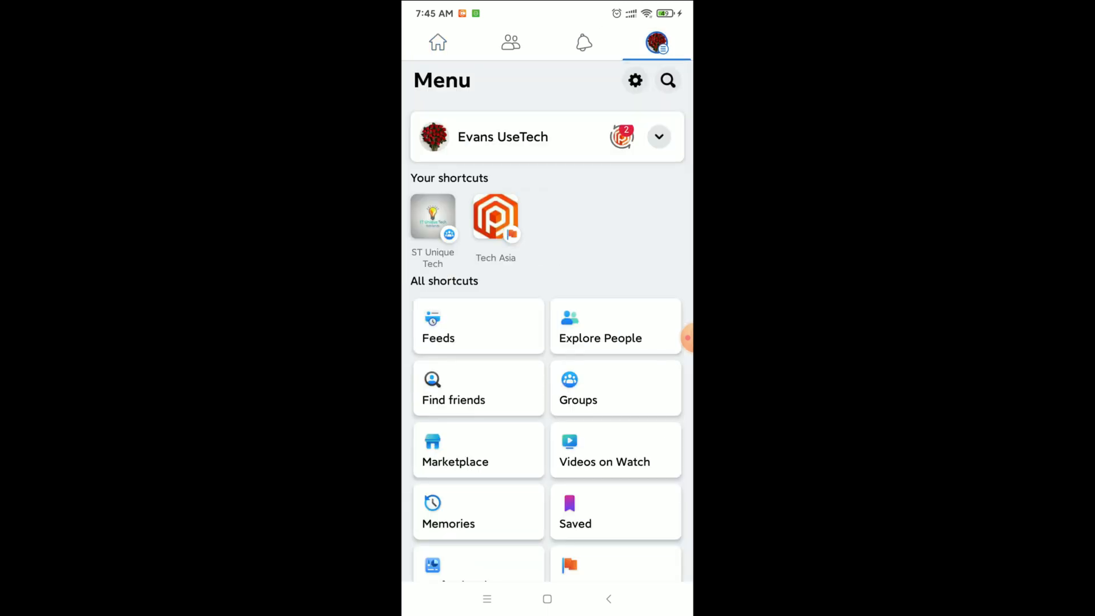
- Enter Settings via the gear icon and reach the Shortcut Bar entry under Shortcuts
{"action": "left_click", "coordinate": [634, 79]}
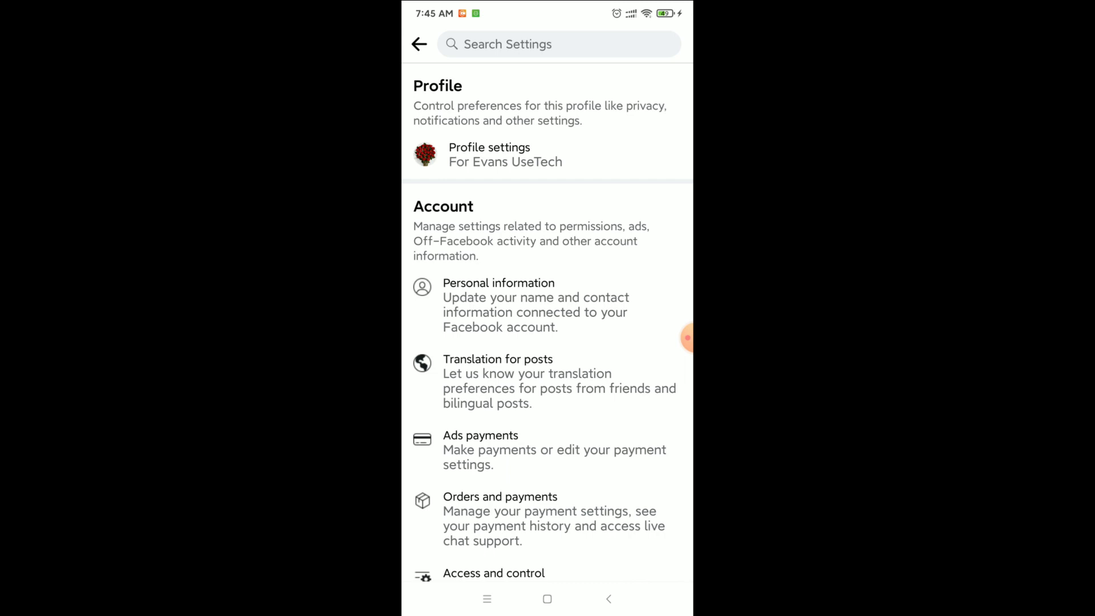
{"action": "left_click", "coordinate": [489, 153]}
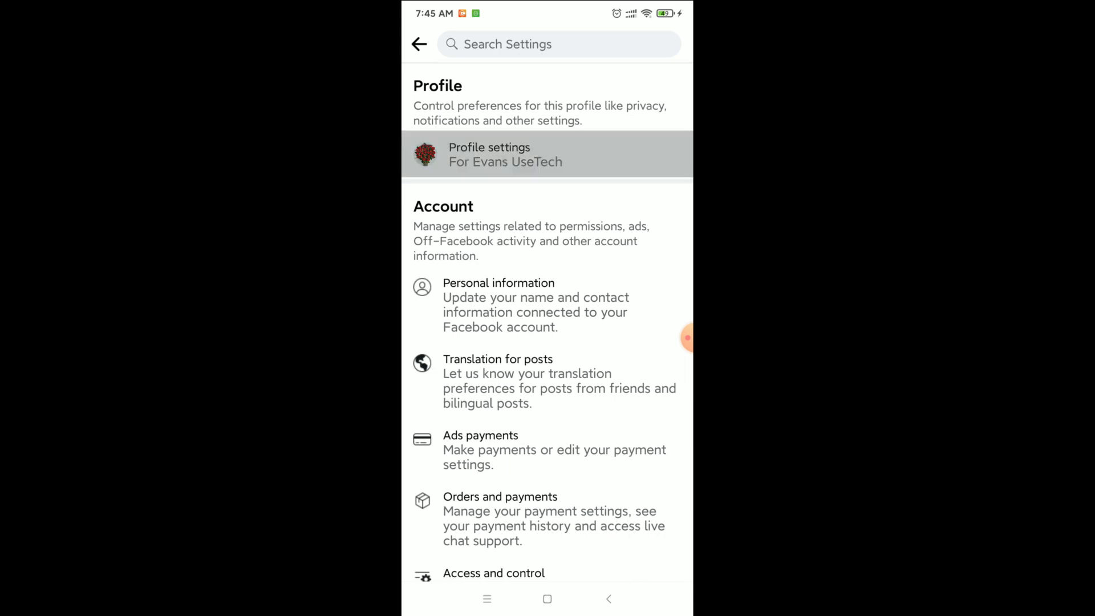
{"action": "scroll", "scroll_direction": "down", "scroll_amount": 3}
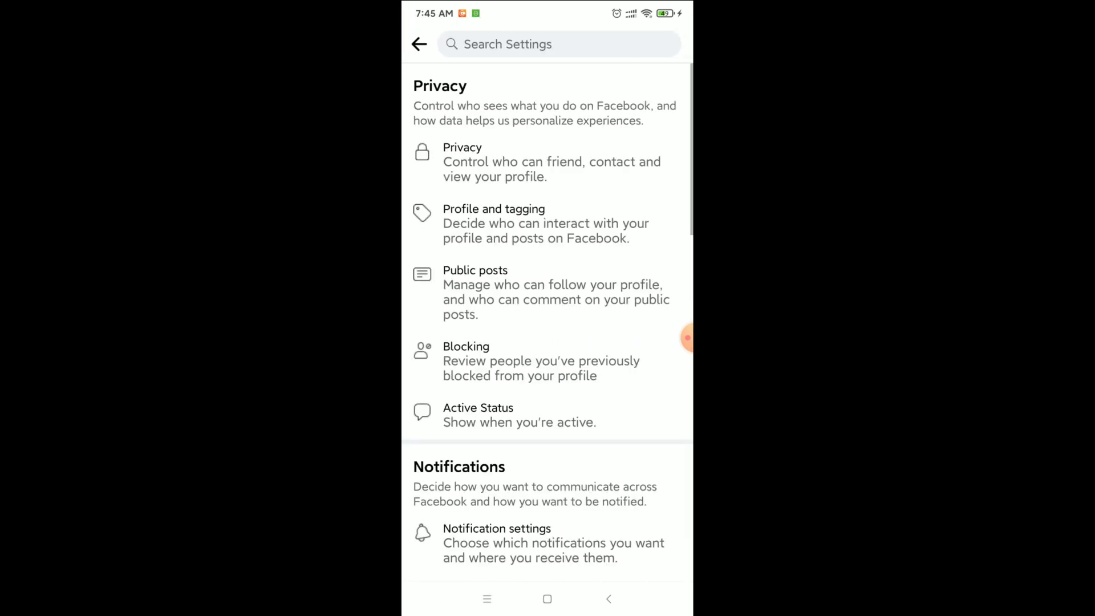
{"action": "scroll", "scroll_direction": "down", "scroll_amount": 3}
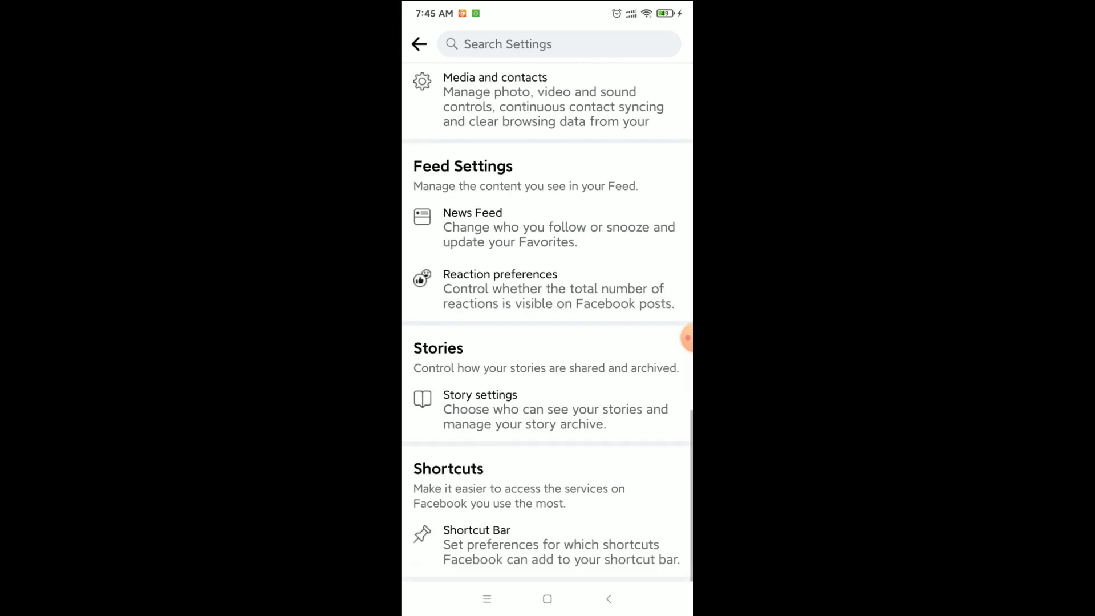
{"action": "left_click", "coordinate": [546, 545]}
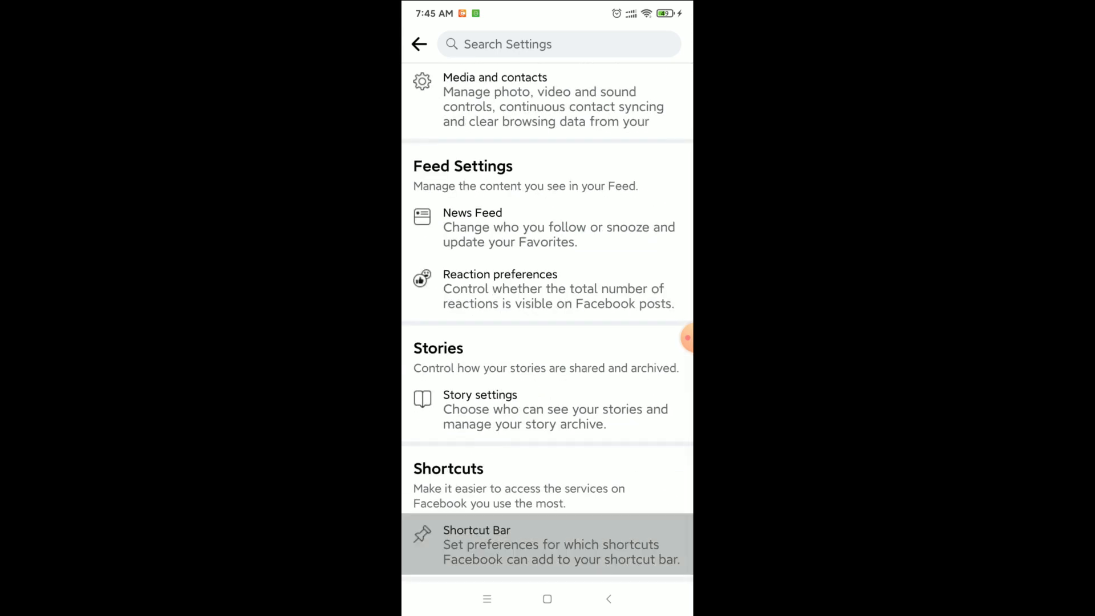
- Change the Watch shortcut from Hidden to Pin so it stays in the navigation bar
{"action": "left_click", "coordinate": [476, 544]}
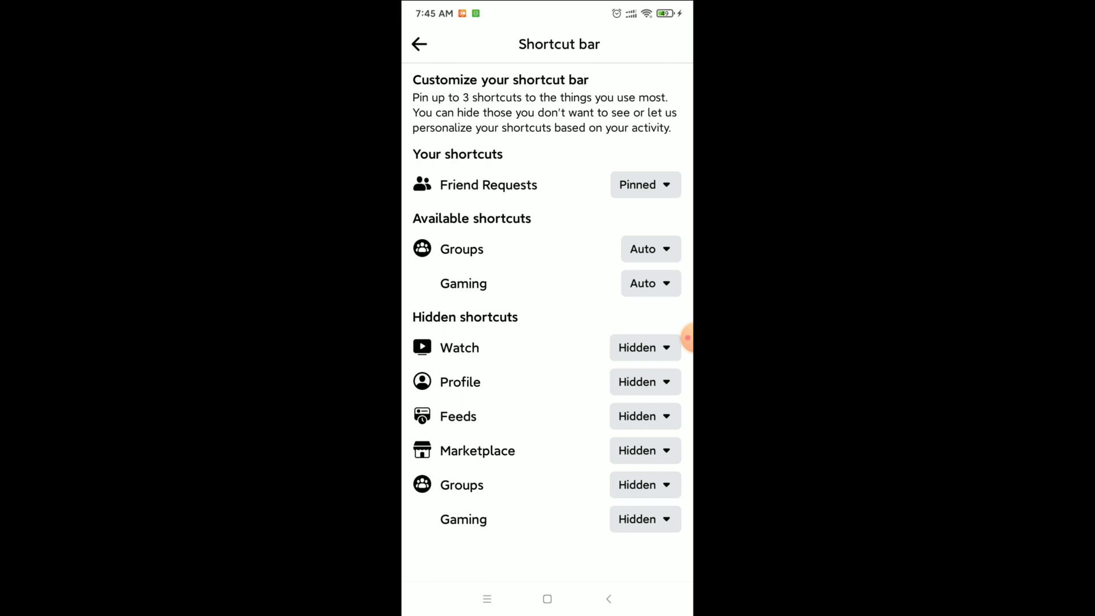
{"action": "left_click", "coordinate": [643, 347]}
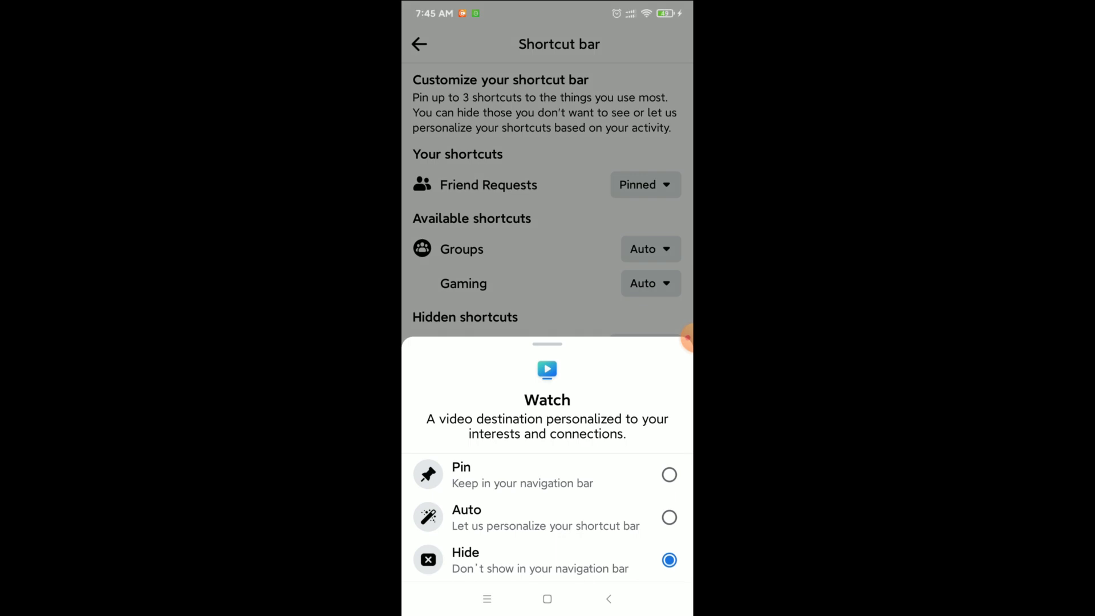
{"action": "left_click", "coordinate": [461, 474]}
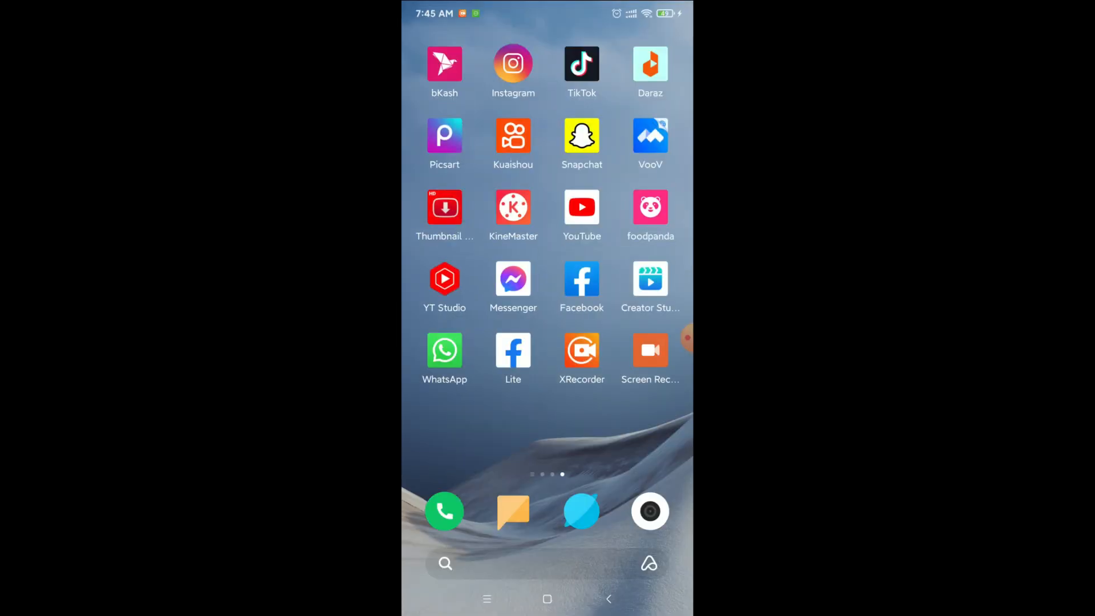
- Relaunch Facebook from the home screen, now showing Watch among the navigation tabs
{"action": "left_click", "coordinate": [581, 280]}
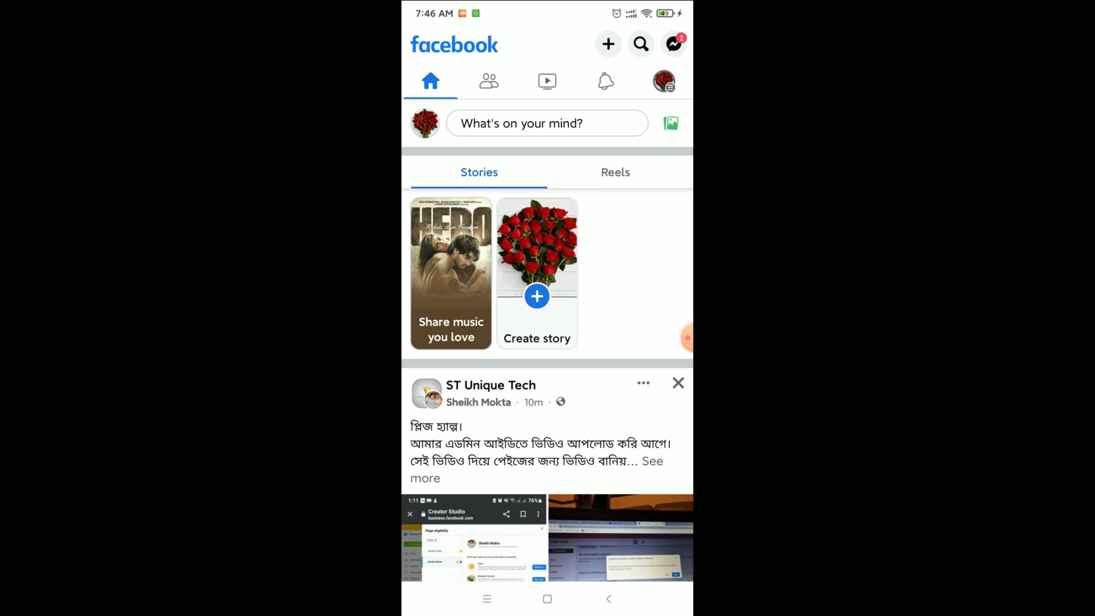
- Switch to the Watch video feed and long-press its tab for the shortcut options sheet
{"action": "left_click", "coordinate": [547, 81]}
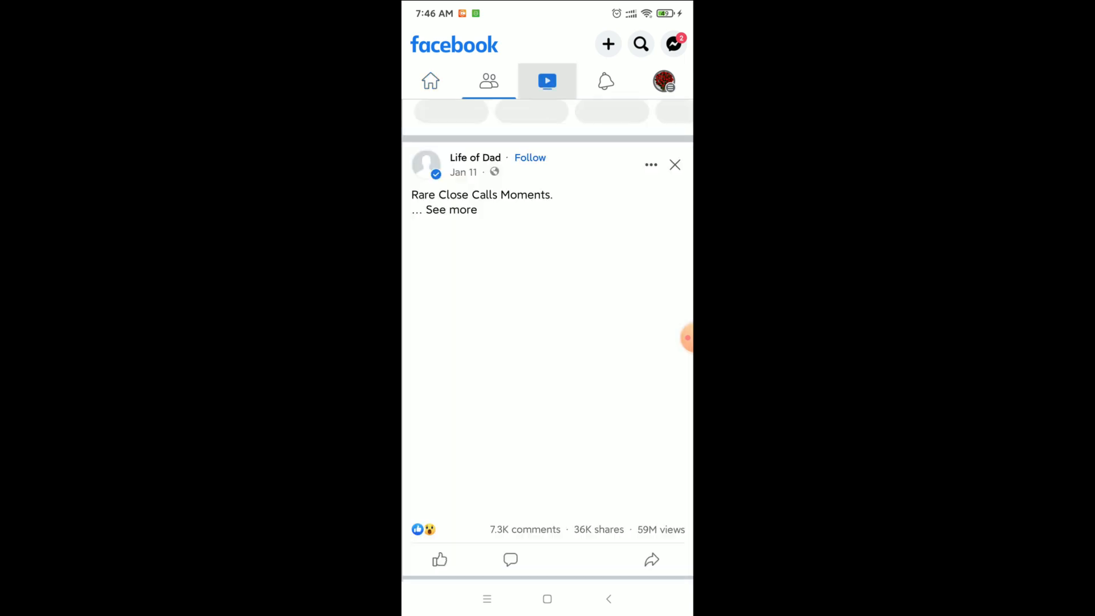
{"action": "left_click", "coordinate": [547, 81]}
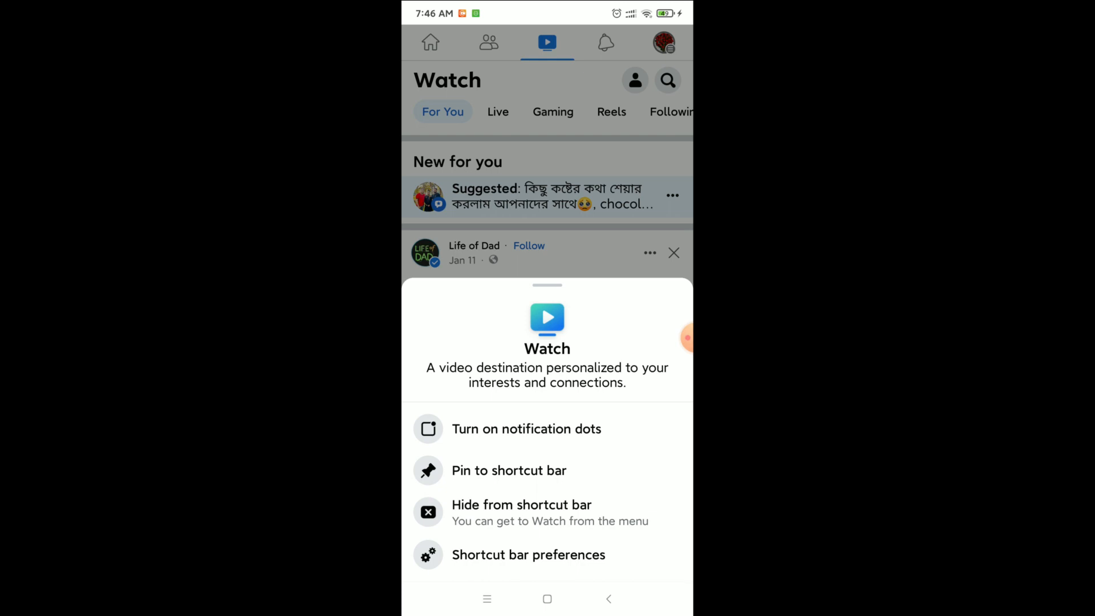